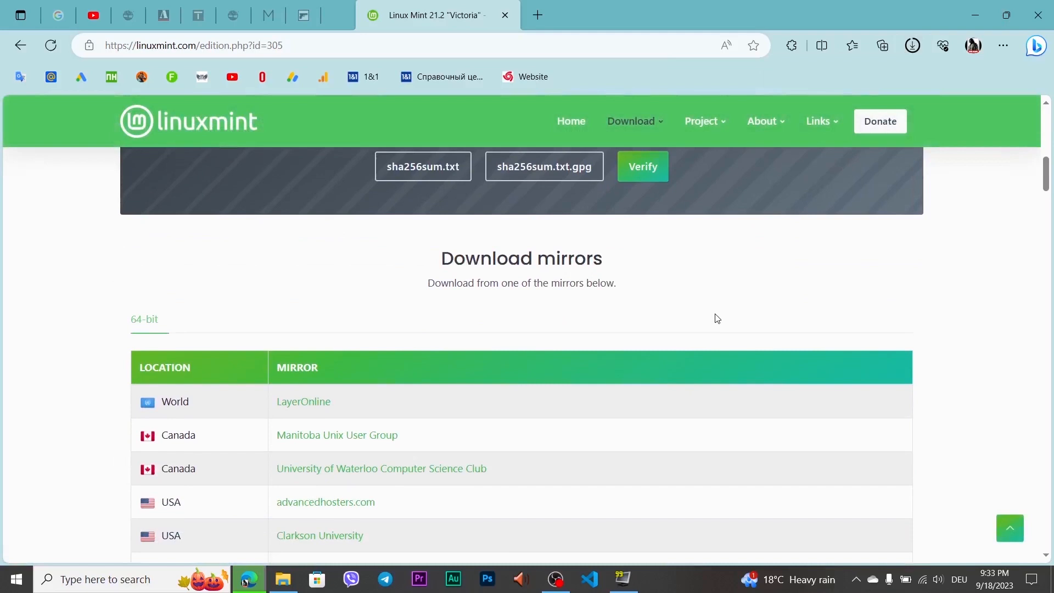
Scroll down the Linux Mint 21.2 Cinnamon page to the 64-bit download mirrors table.
scroll(down, 3)
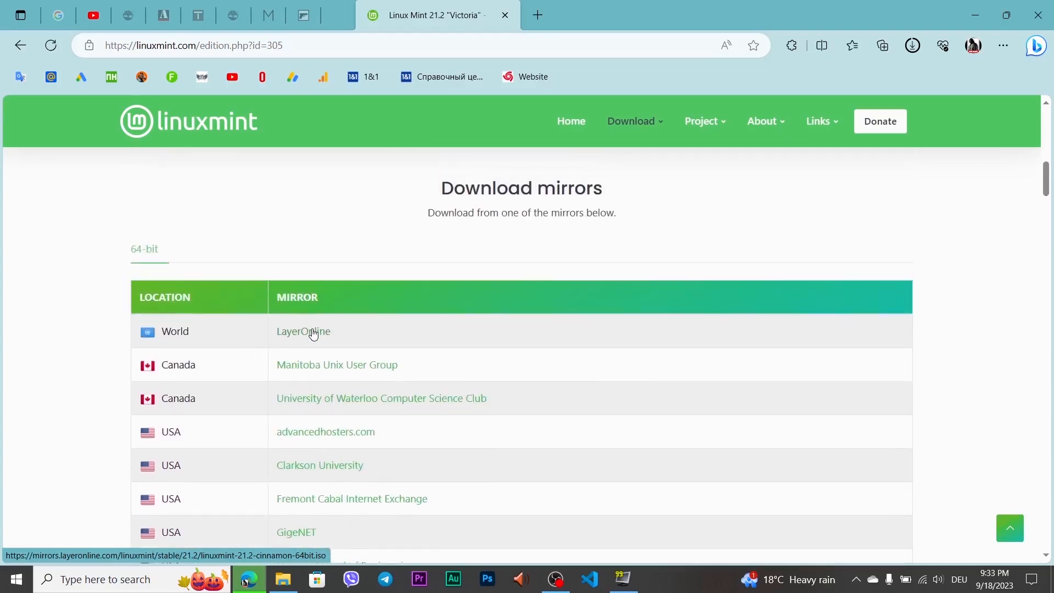
scroll(down, 3)
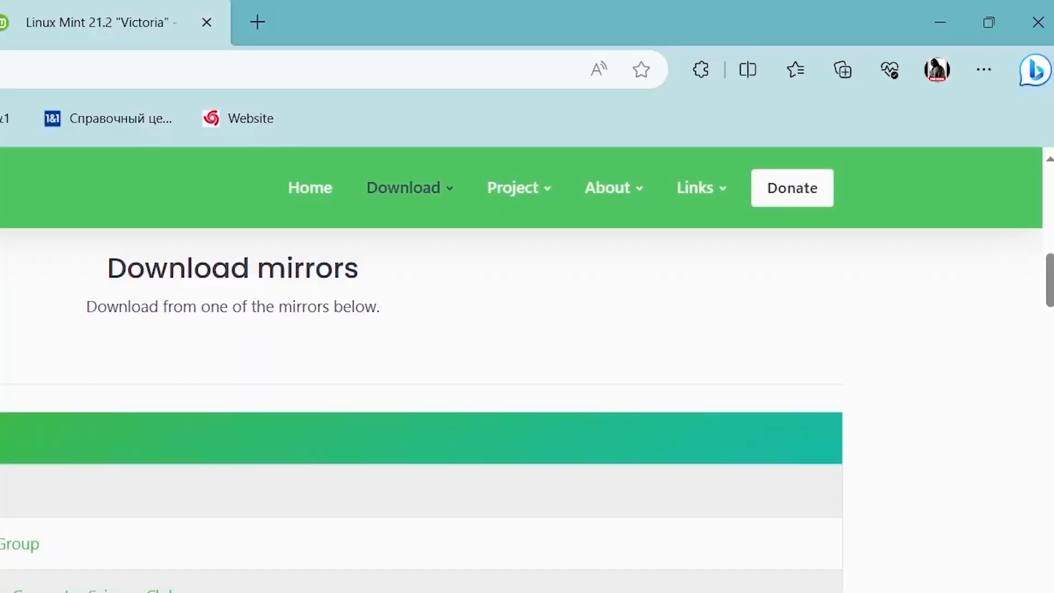
Download the 64-bit ISO from a mirror such as LayerOnline and switch to the Linux Mint desktop.
click(841, 69)
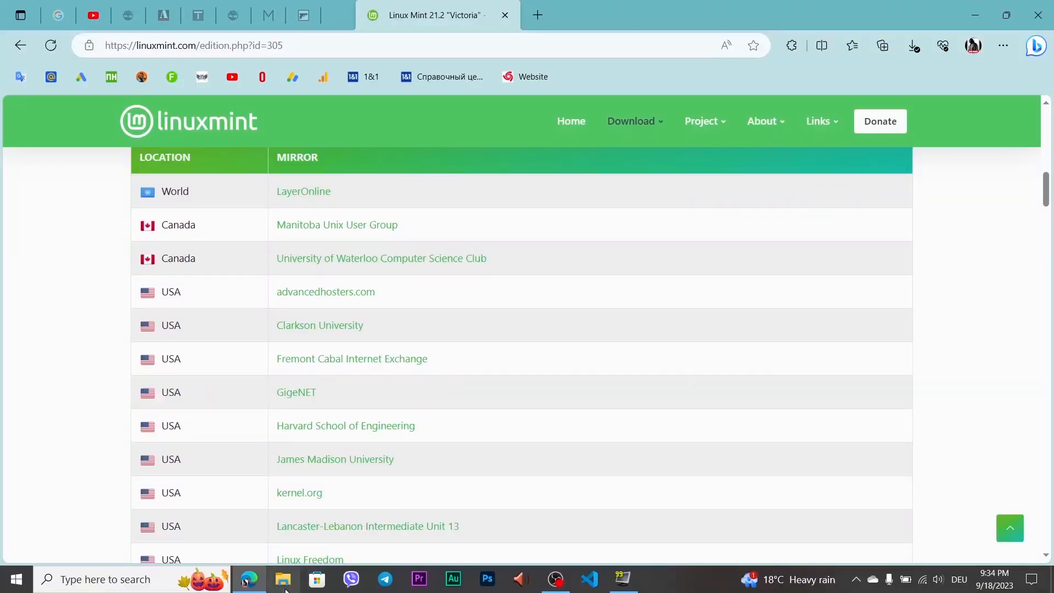
click(283, 579)
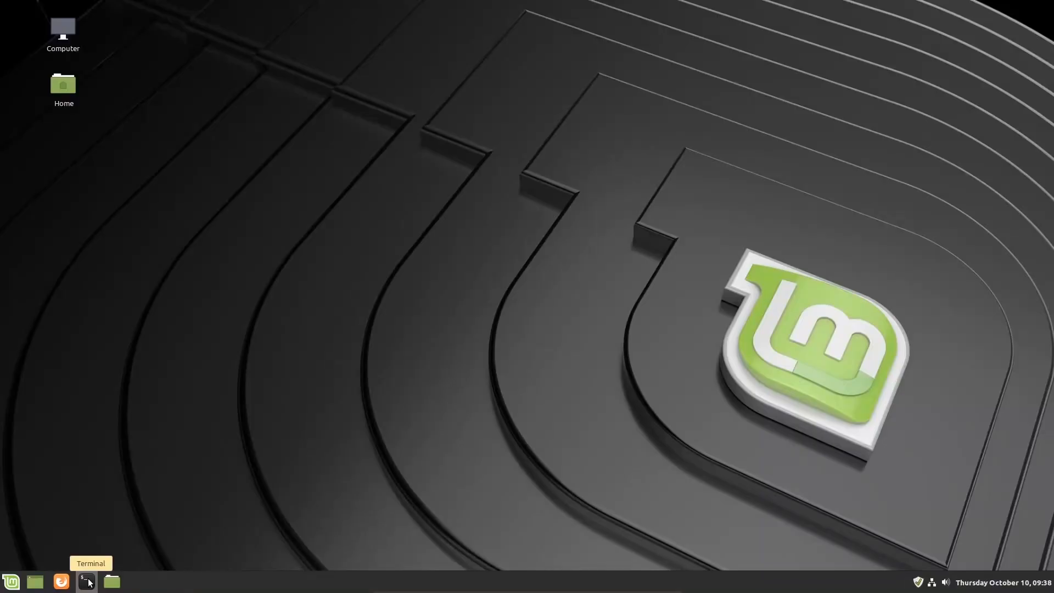
mouse_move(112, 582)
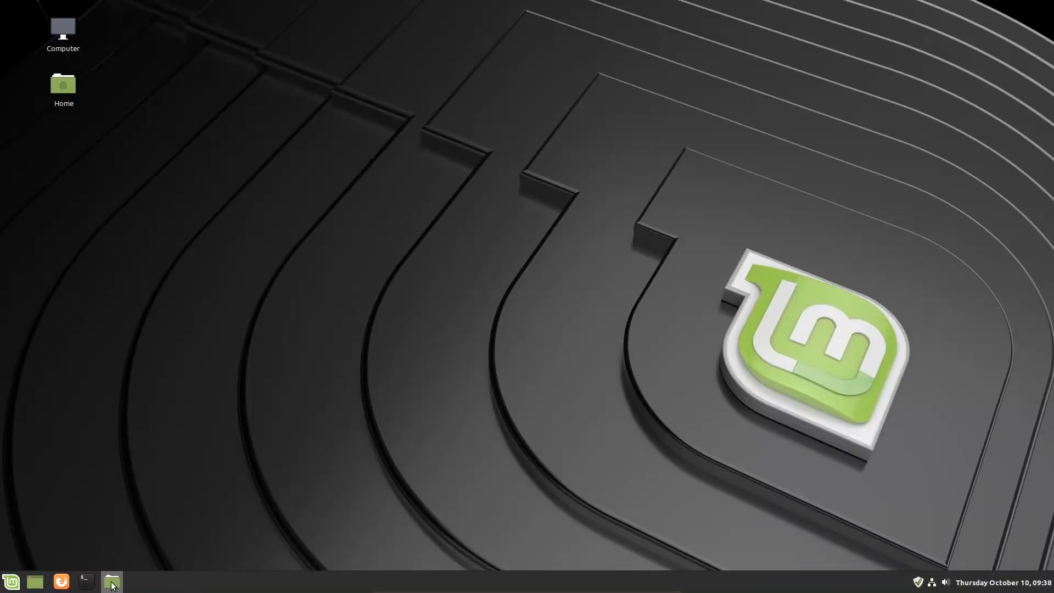